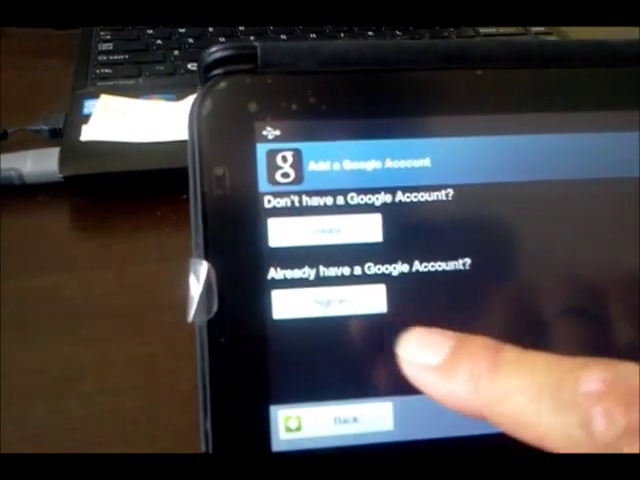
- Run Root on the connected Galaxy Tab and let the ADB server start
left_click(326, 302)
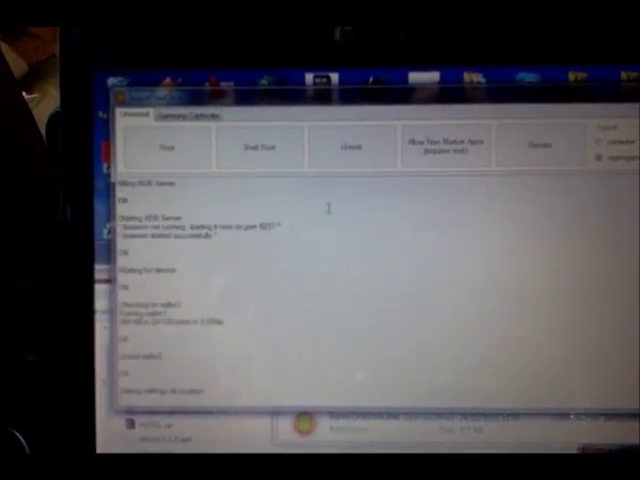
left_click(450, 148)
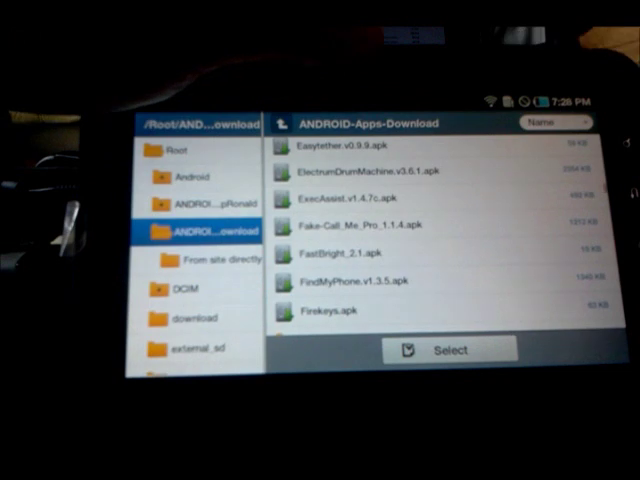
- Scroll the ANDROID-Apps-Download list to reveal 'From site directly' and the GPS_Tracker APK
scroll("down", 3)
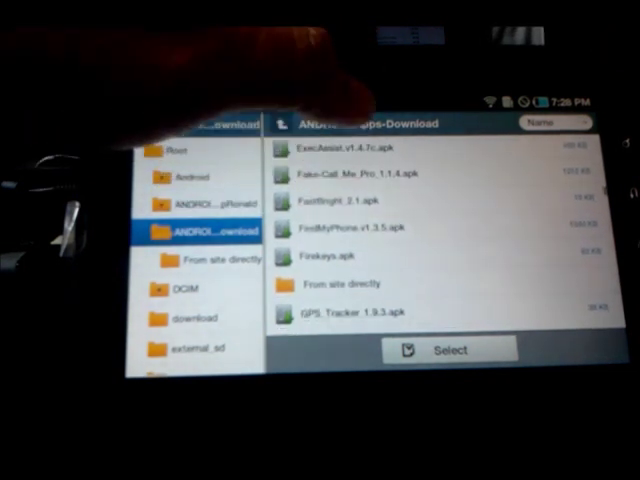